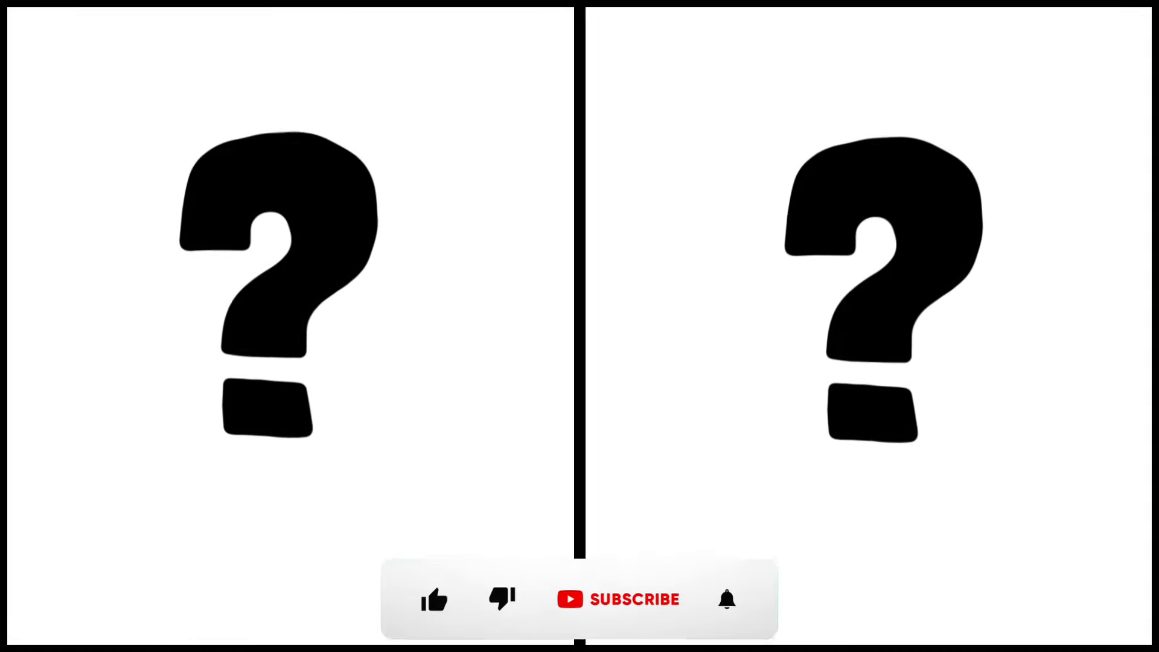
{"action": "left_click", "coordinate": [434, 598]}
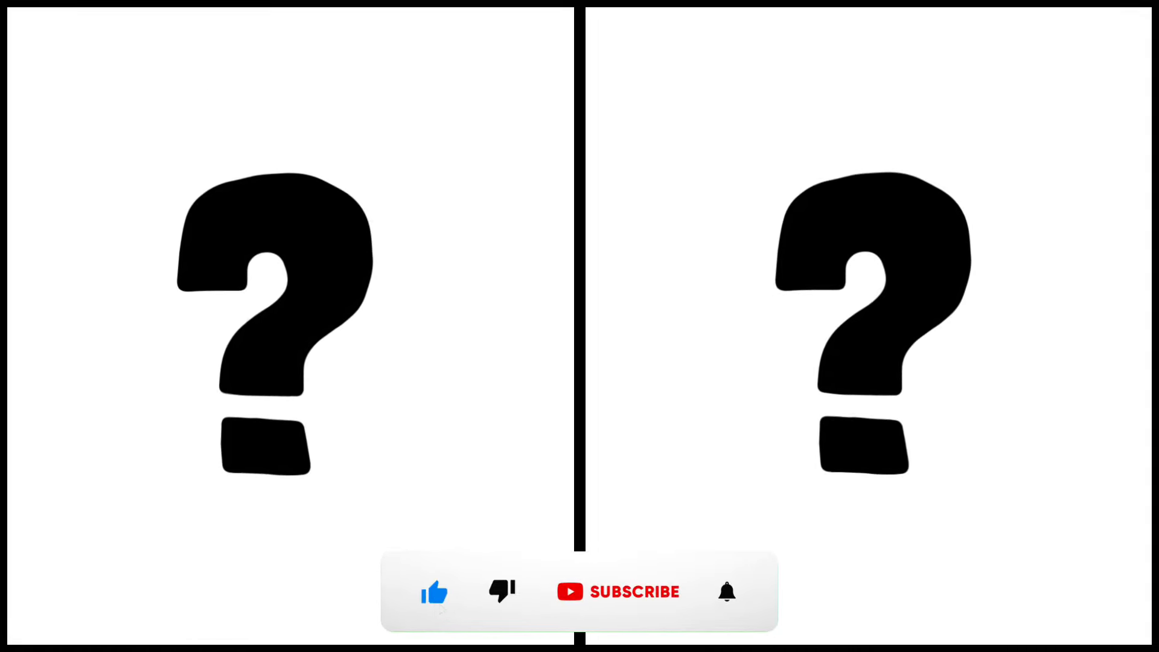
{"action": "left_click", "coordinate": [617, 592]}
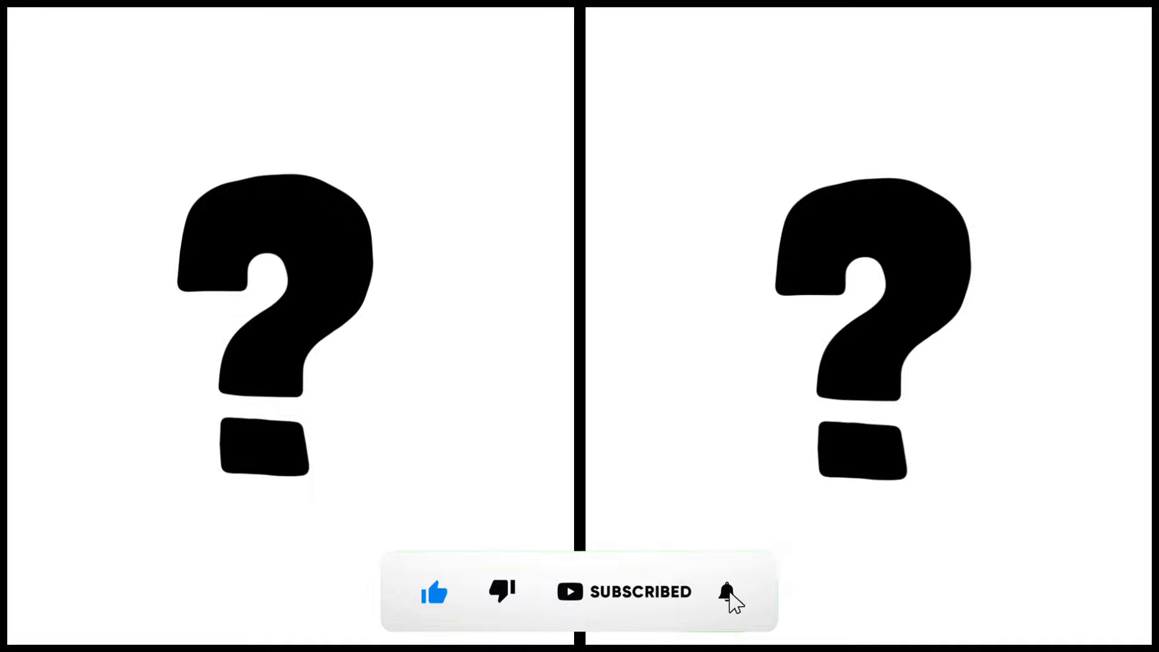
{"action": "left_click", "coordinate": [725, 592]}
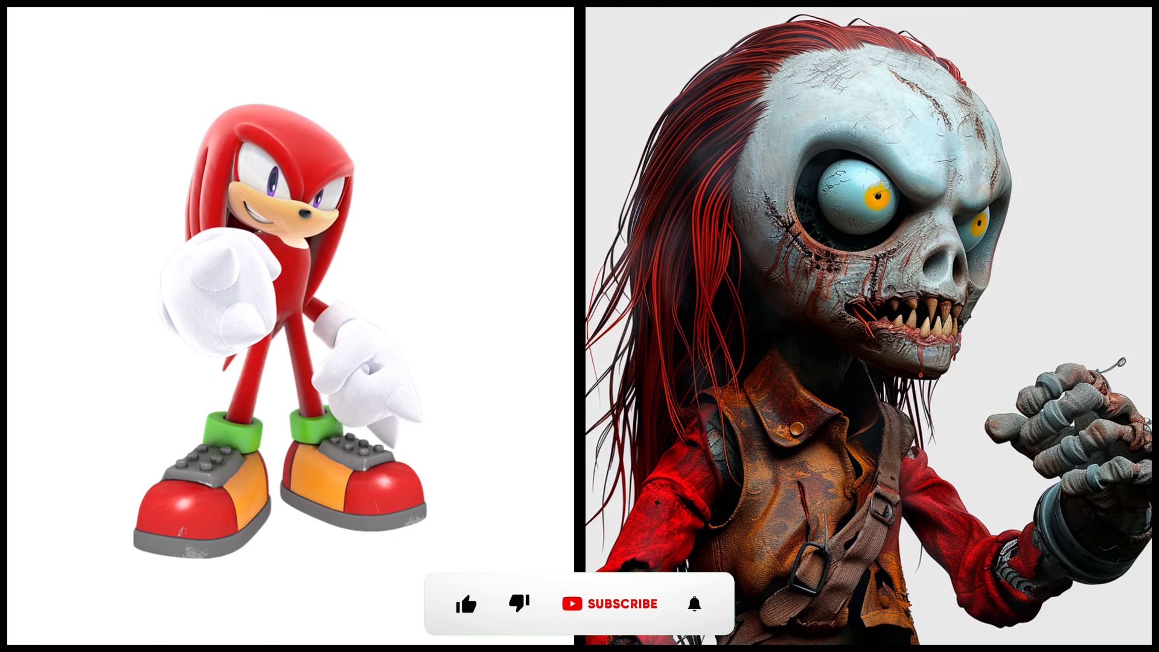
{"action": "left_click", "coordinate": [466, 603]}
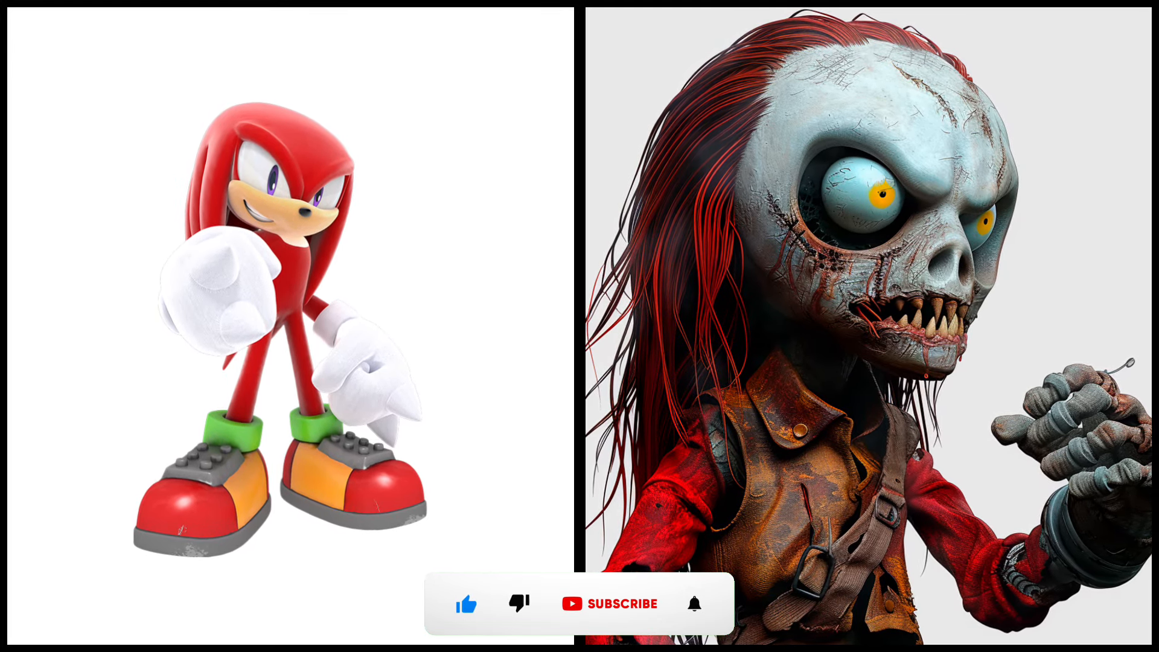
{"action": "left_click", "coordinate": [609, 604]}
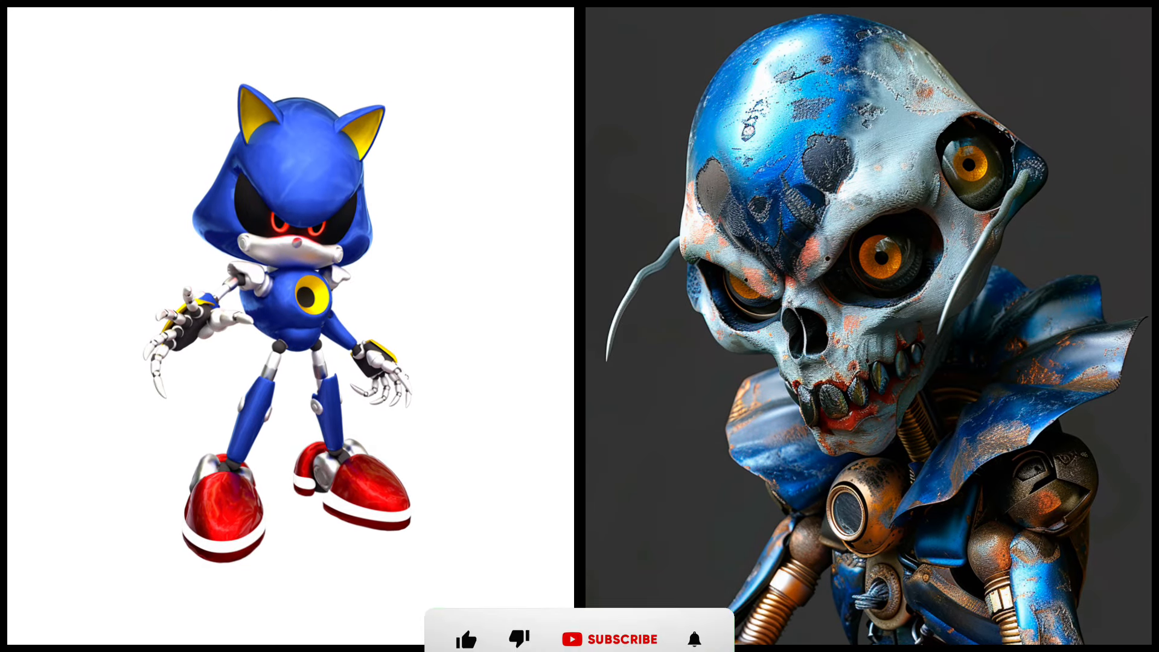
{"action": "left_click", "coordinate": [464, 602]}
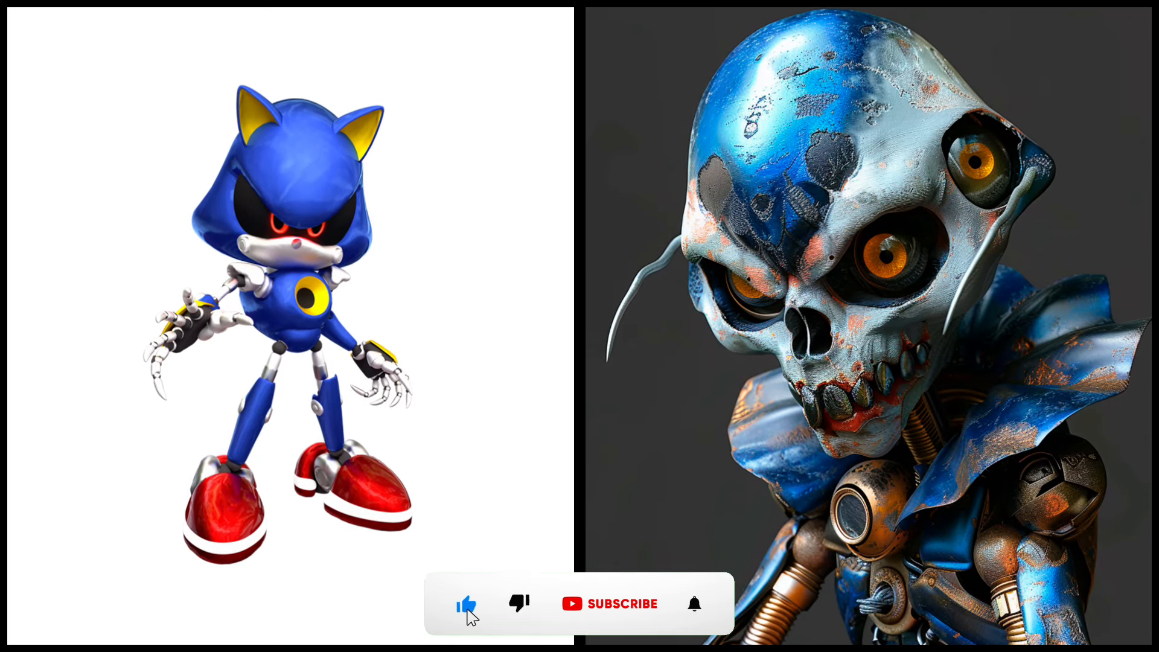
{"action": "left_click", "coordinate": [610, 603]}
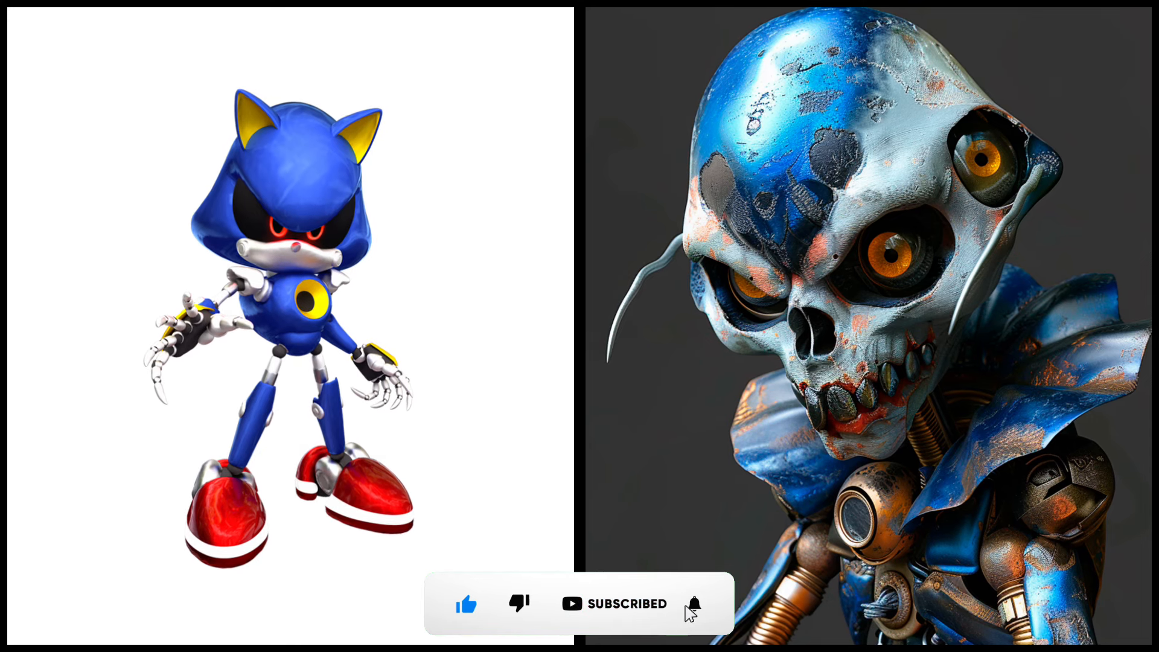
{"action": "left_click", "coordinate": [692, 604]}
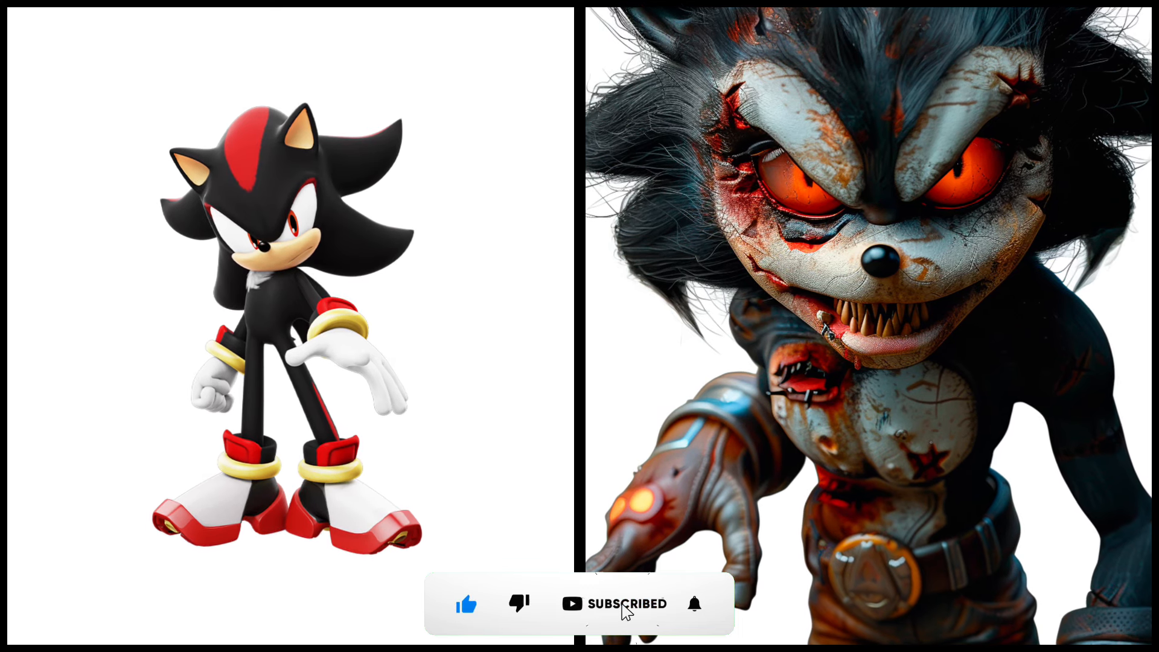
{"action": "left_click", "coordinate": [692, 603]}
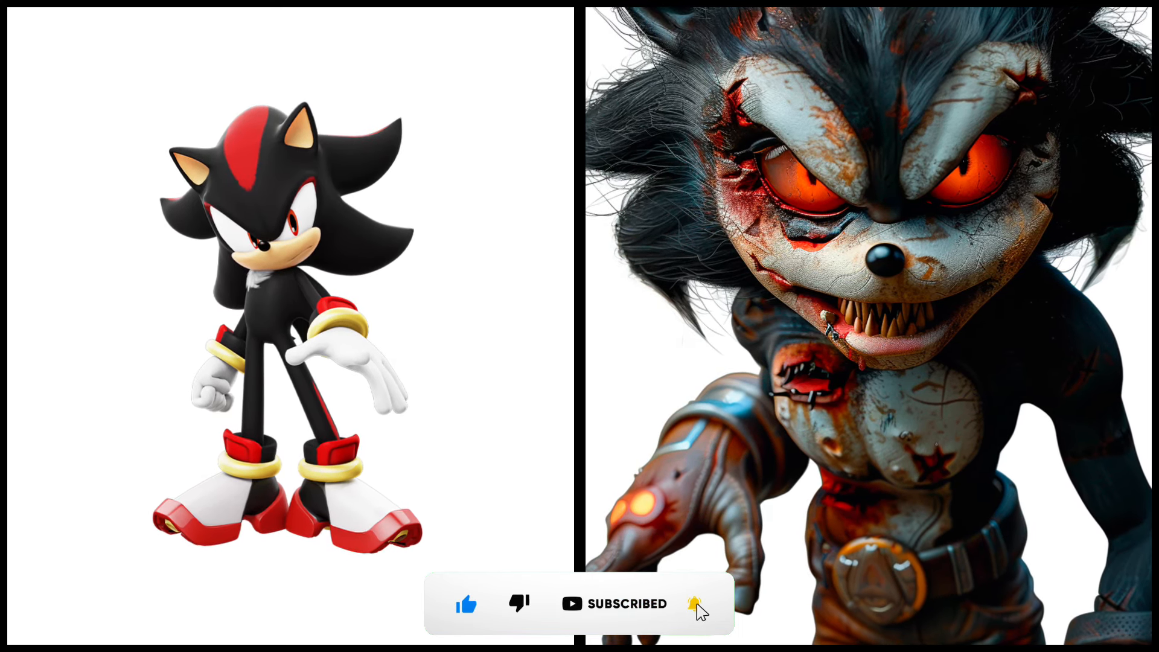